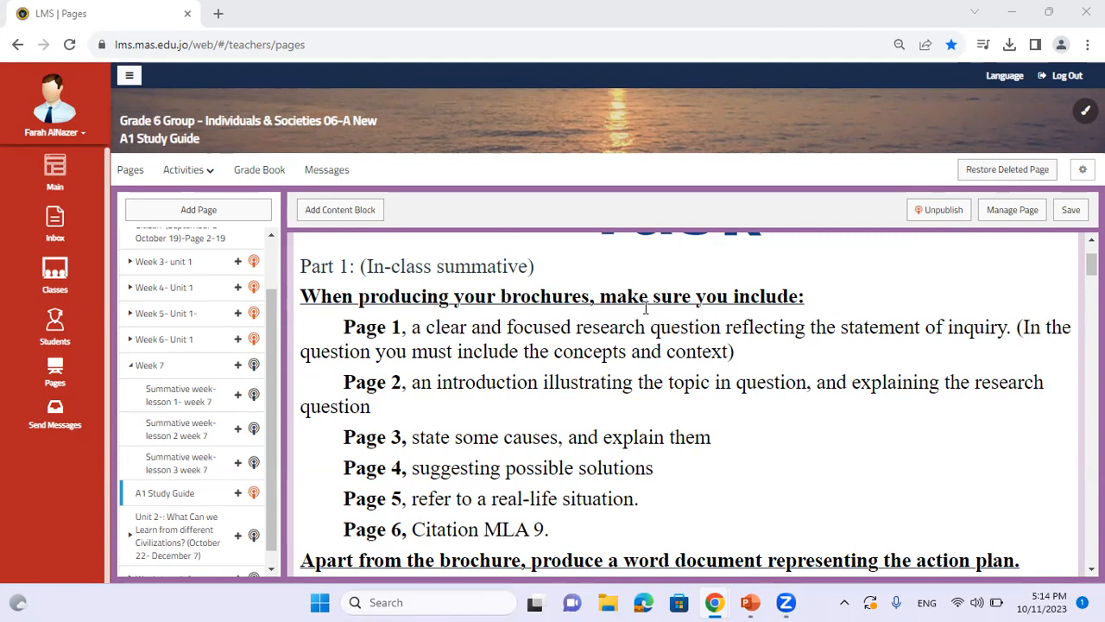
Step: Scroll past the tutorial videos and study guide image to the Part 2 take-home summative instructions
scroll(down, 3)
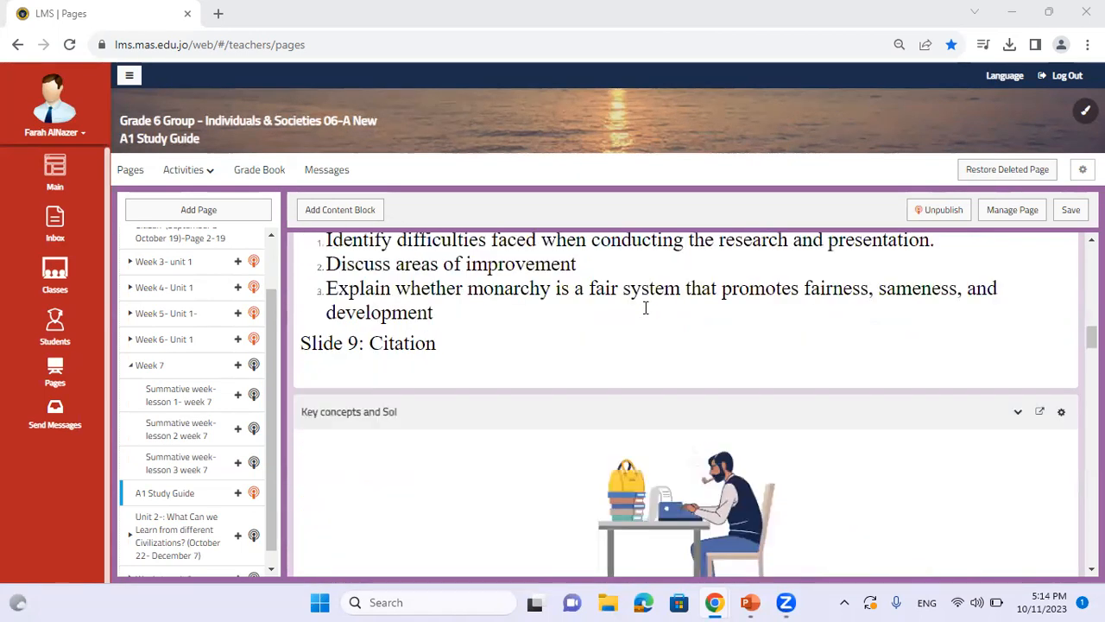
scroll(down, 3)
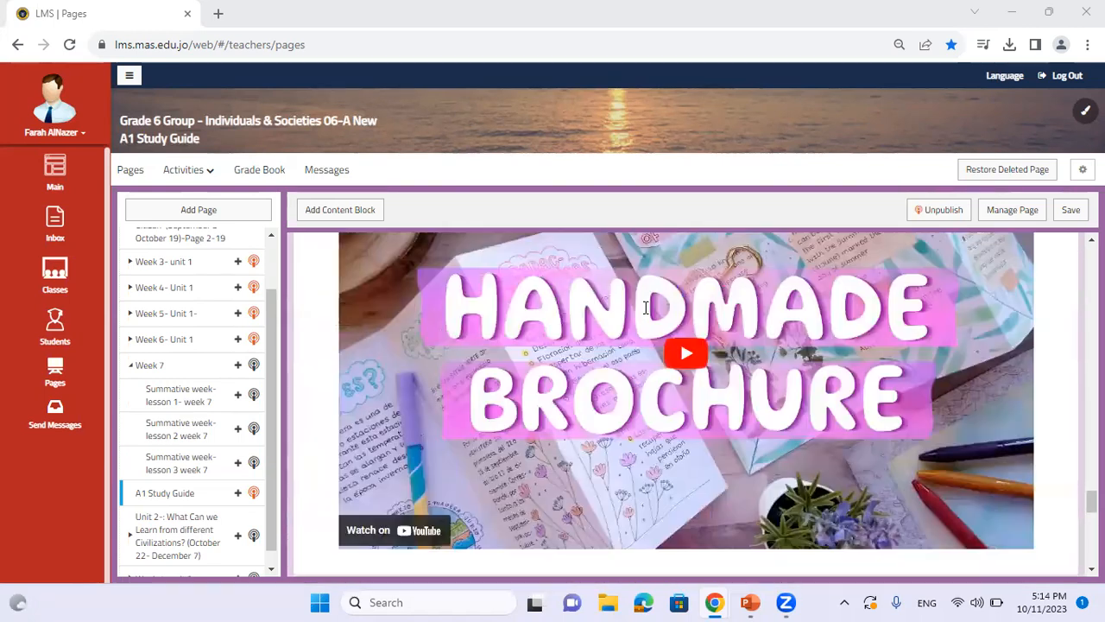
scroll(down, 3)
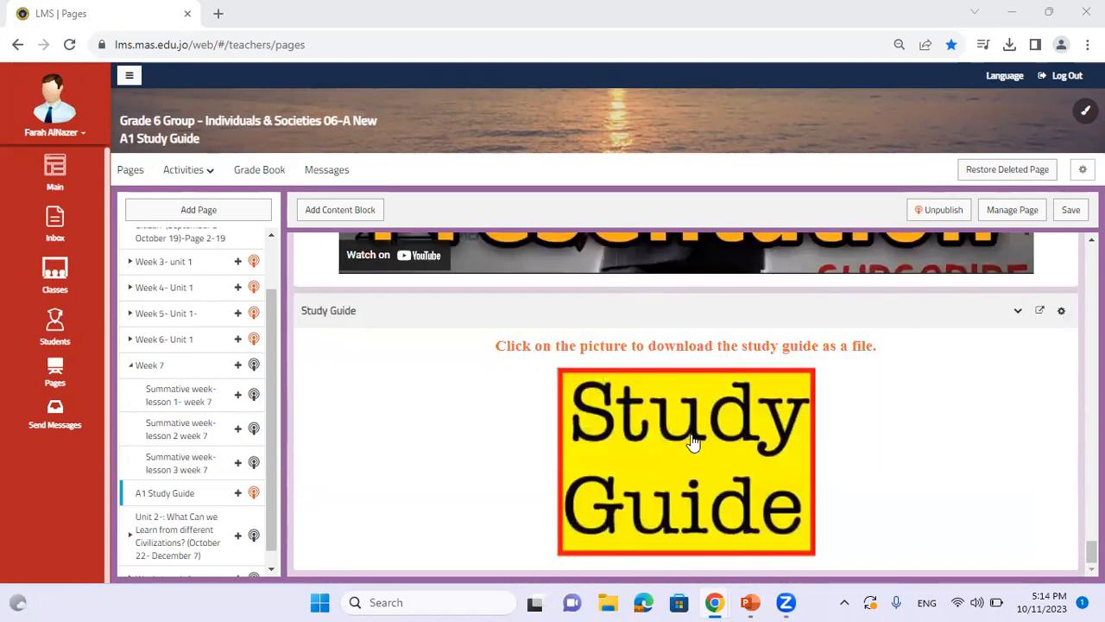
mouse_move(747, 428)
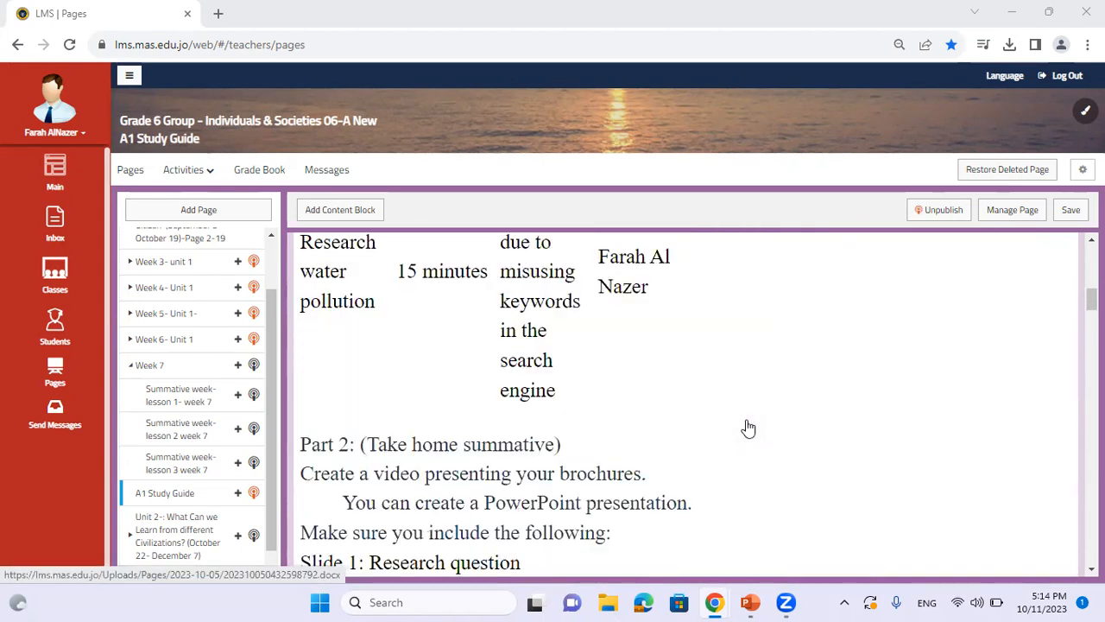
scroll(down, 3)
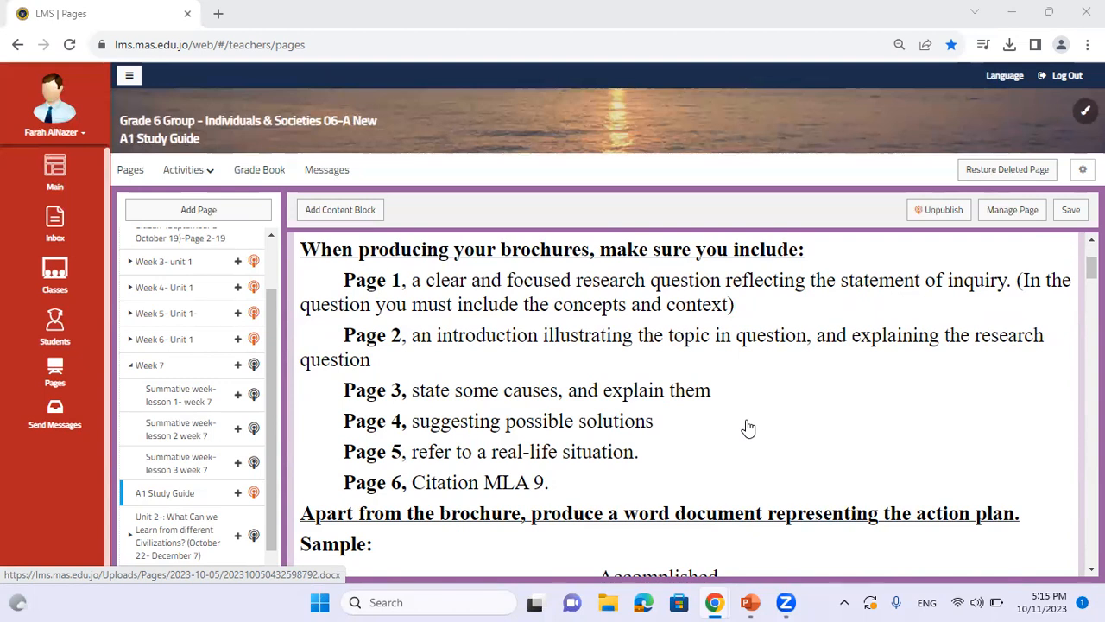
mouse_move(429, 251)
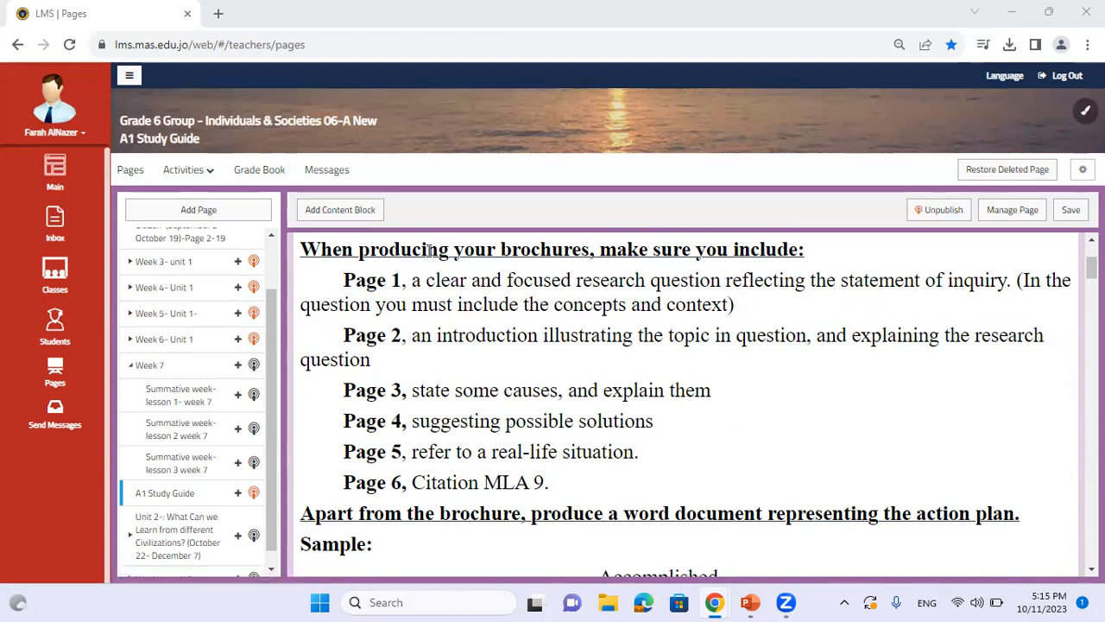
Step: Bring the brochure's Pages 1–6 inclusion list back into view
drag(343, 279, 501, 304)
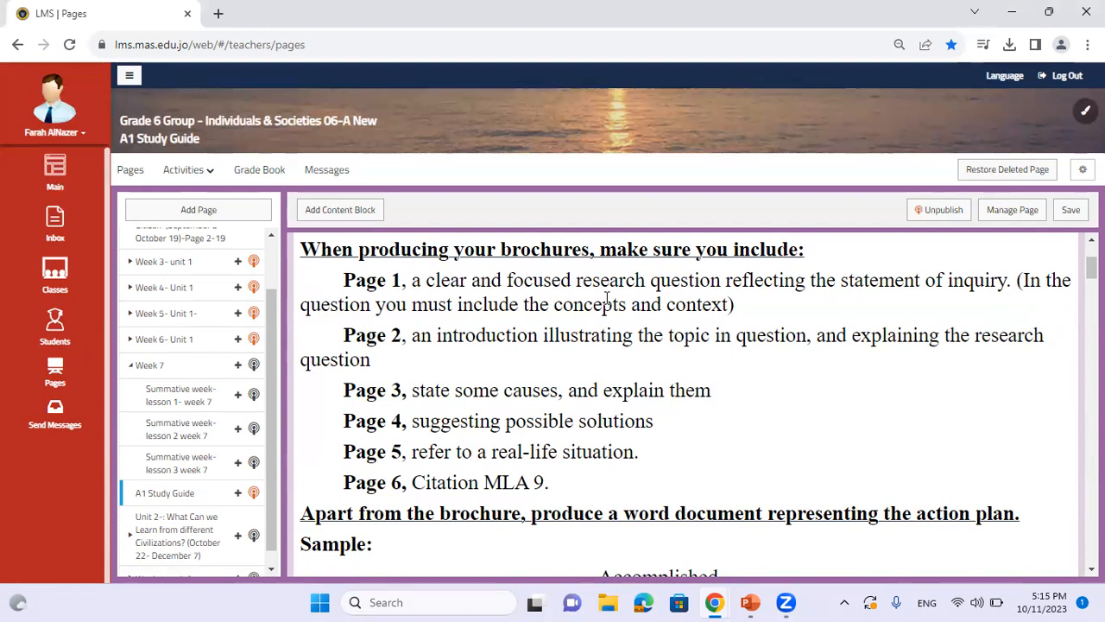
mouse_move(522, 331)
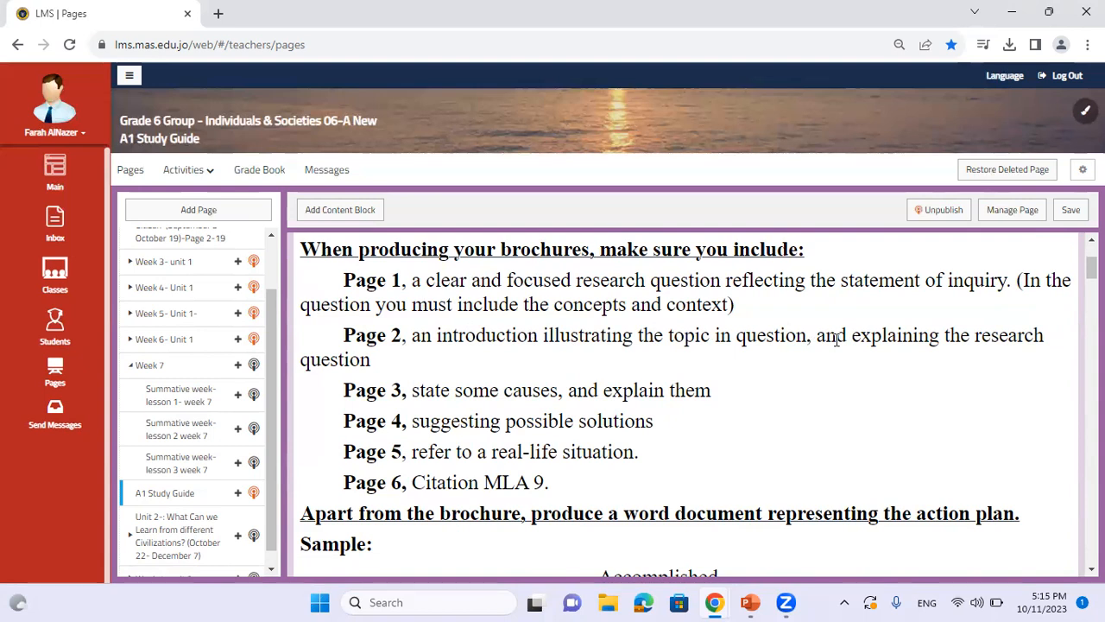
mouse_move(630, 408)
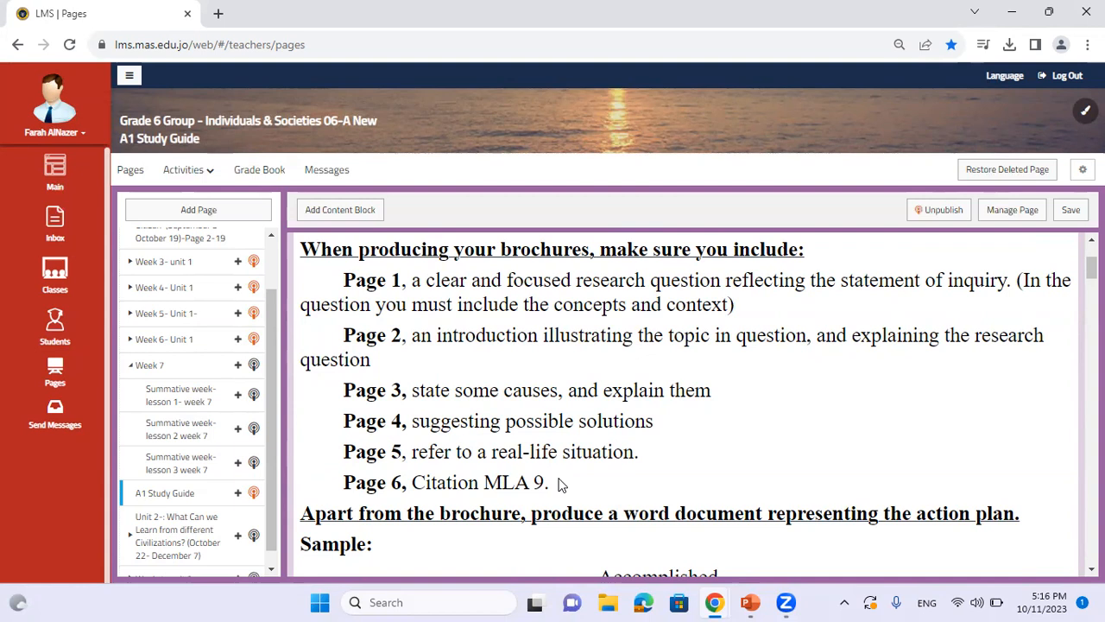
Step: Scroll past the action plan sample table to the 'Impact of Global Citizens' Task Specific Rubric
scroll(down, 3)
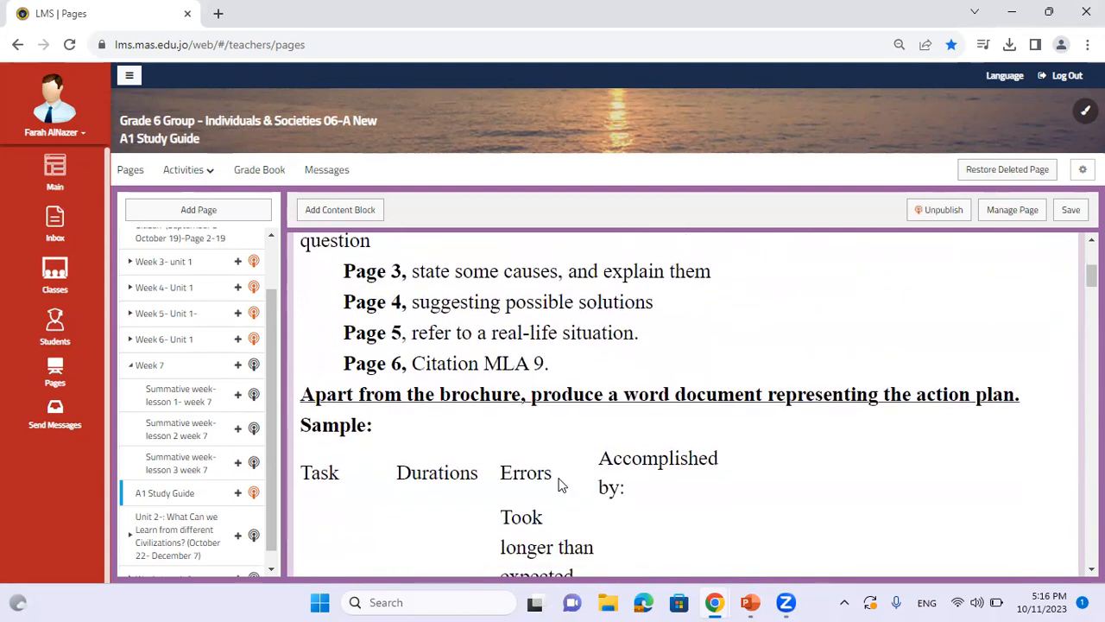
scroll(down, 3)
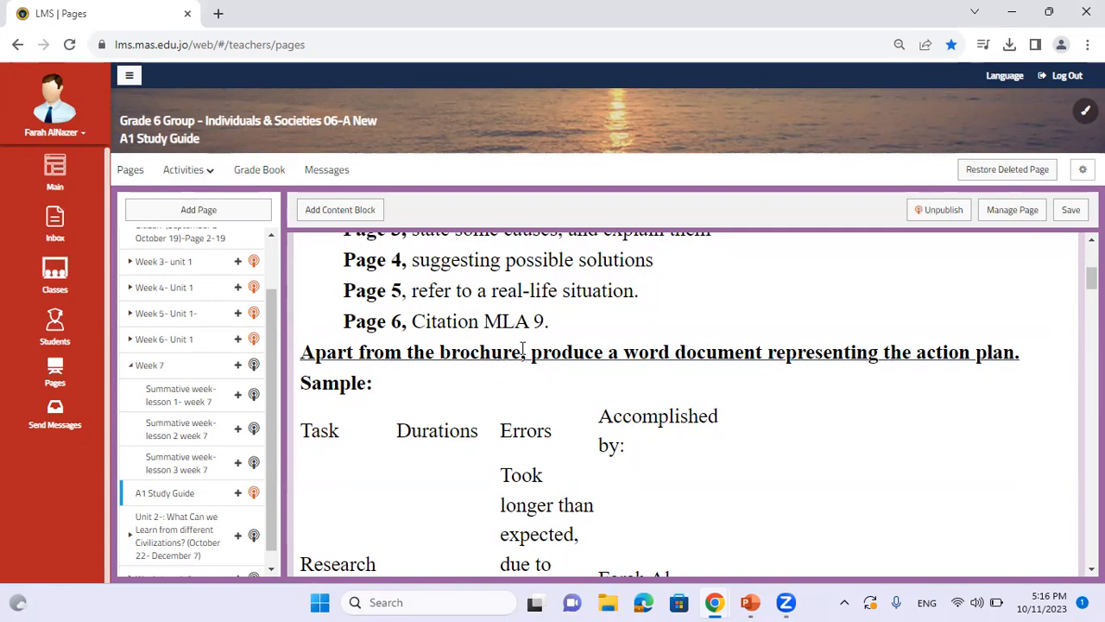
scroll(down, 3)
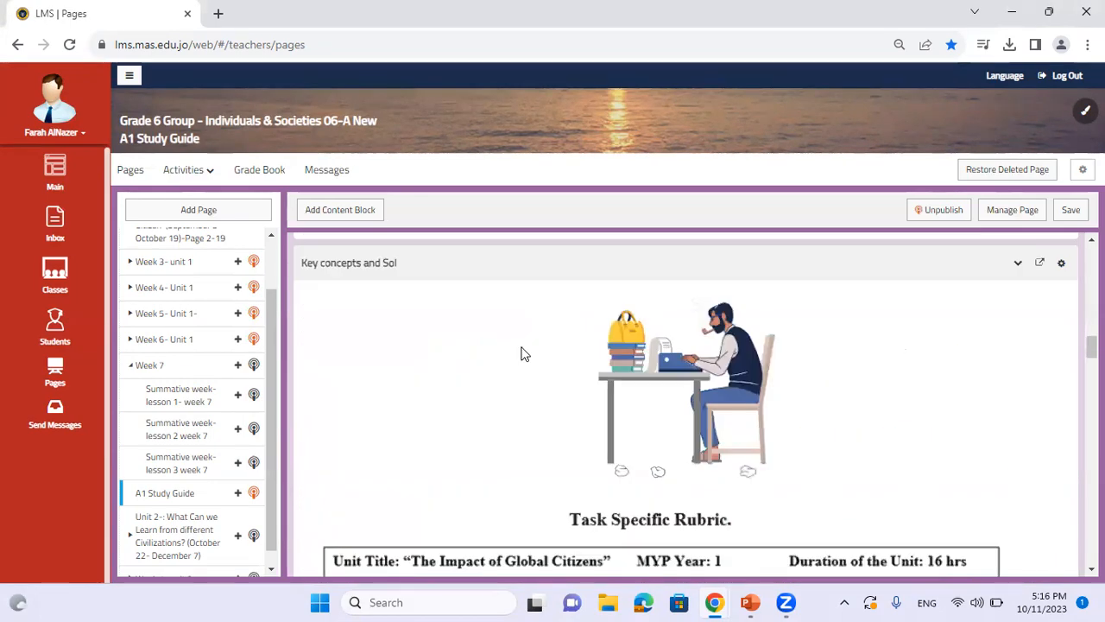
Step: Scroll through the Criterion B and C rubrics to the Slide 8 Evaluation and Slide 9 Citation instructions
scroll(down, 3)
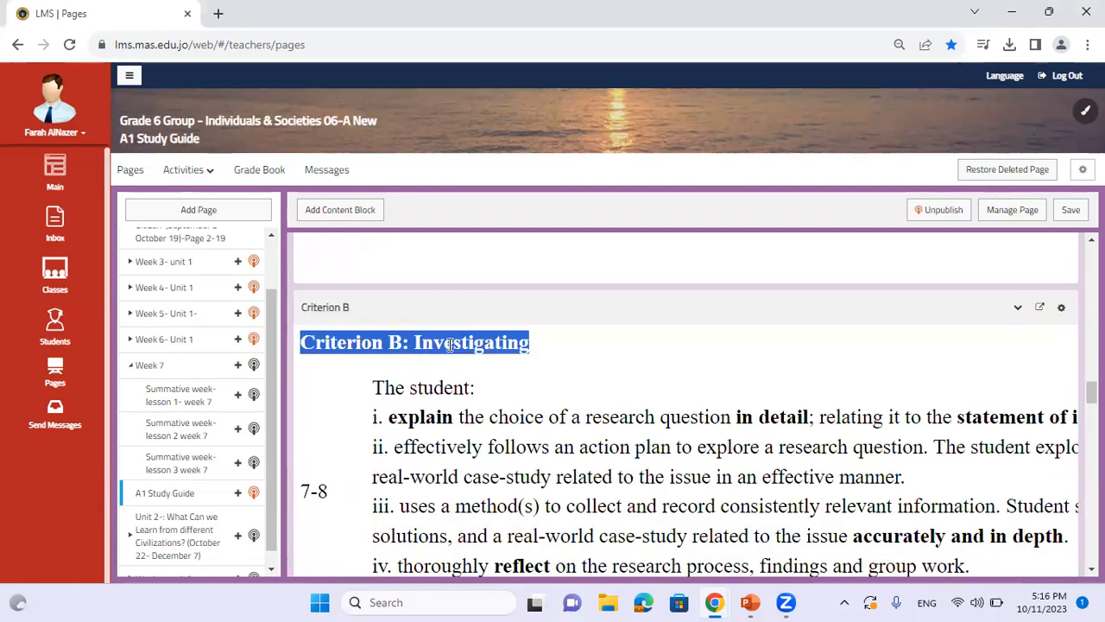
scroll(down, 3)
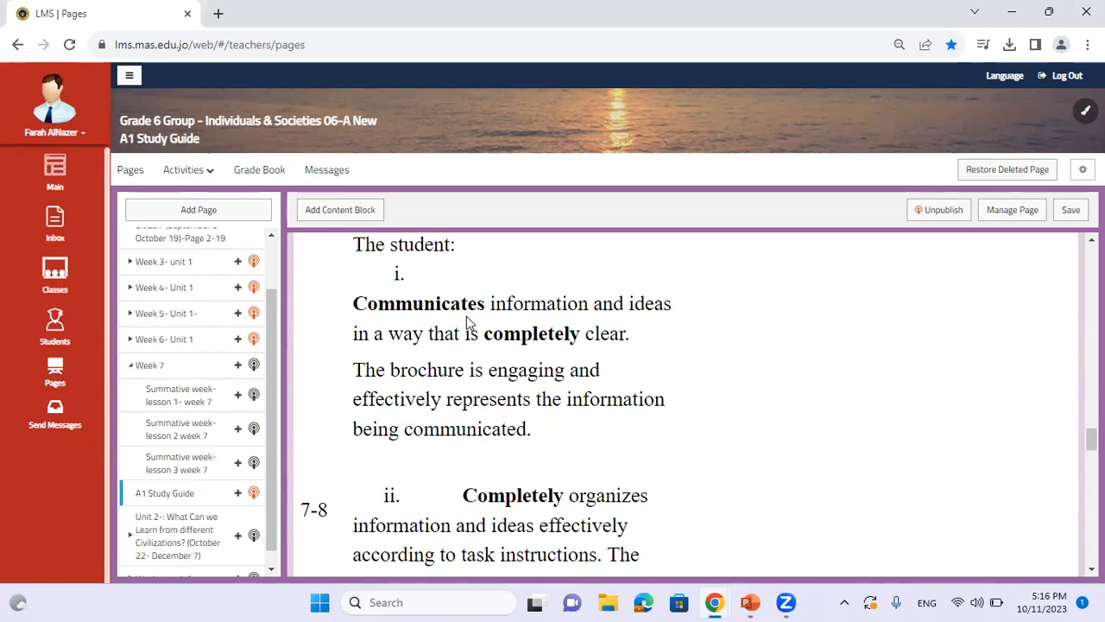
scroll(down, 3)
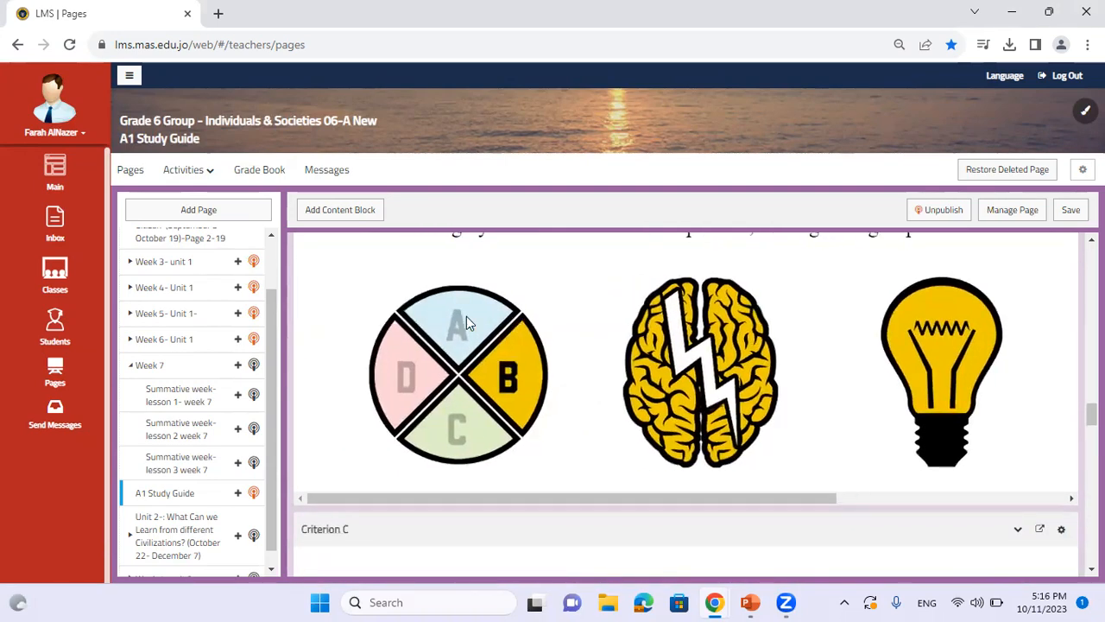
scroll(down, 3)
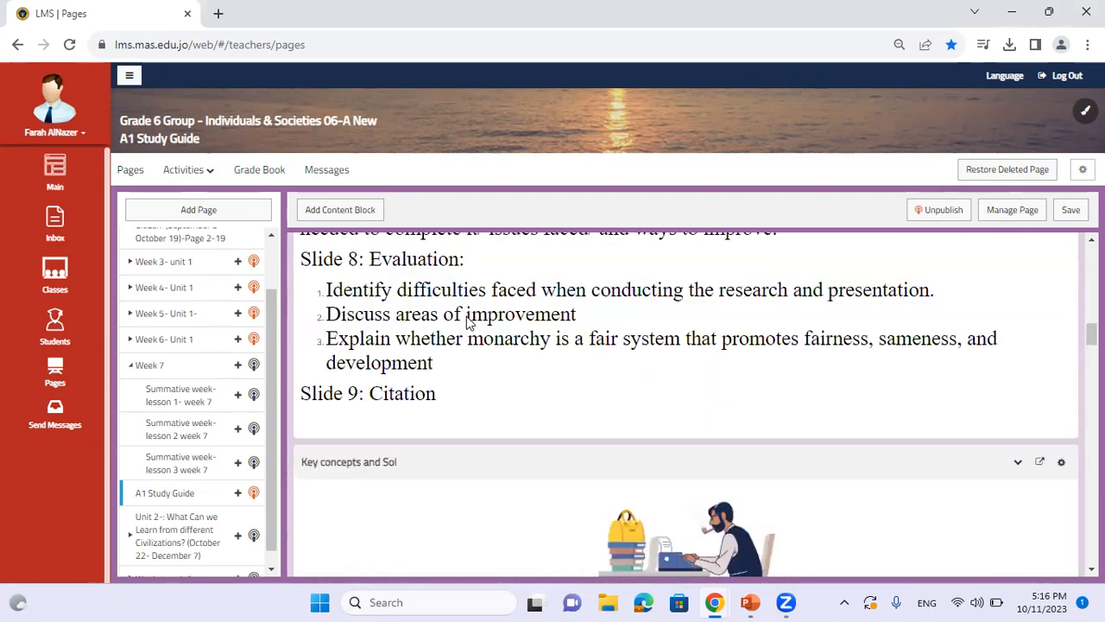